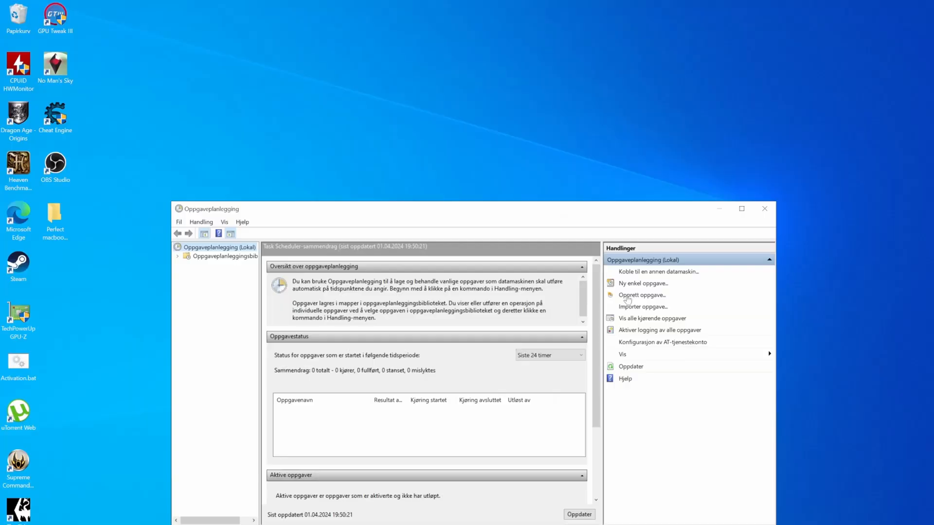
Create a task named 'Start TS' set to run with highest privileges
{"action": "left_click", "coordinate": [642, 295]}
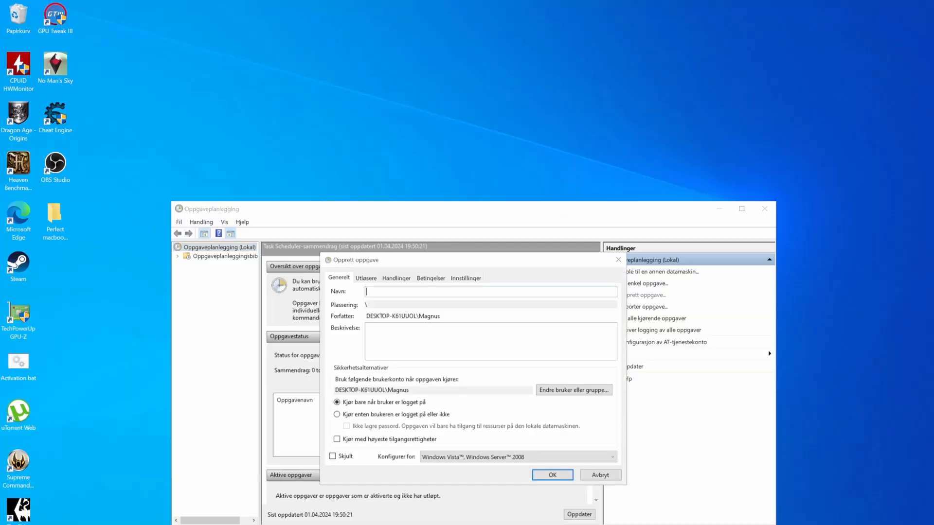
{"action": "type", "text": "Start T"}
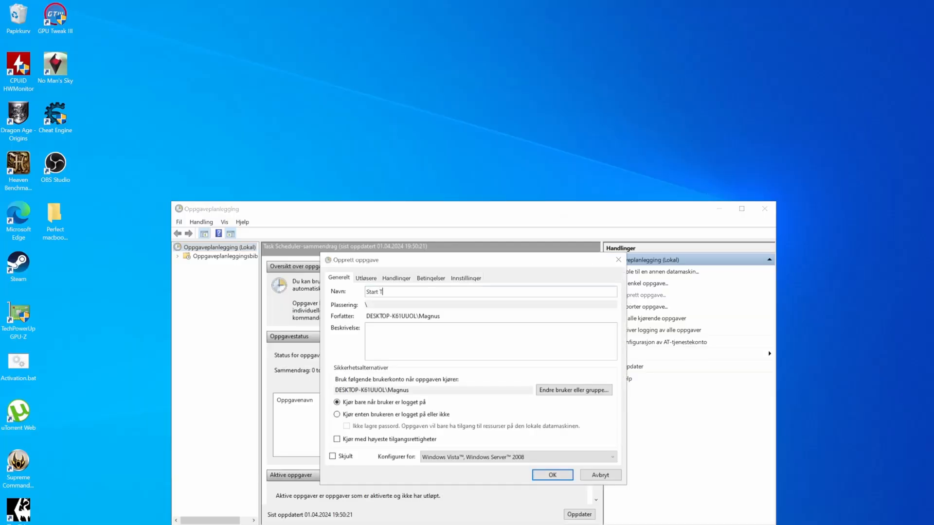
{"action": "type", "text": "S"}
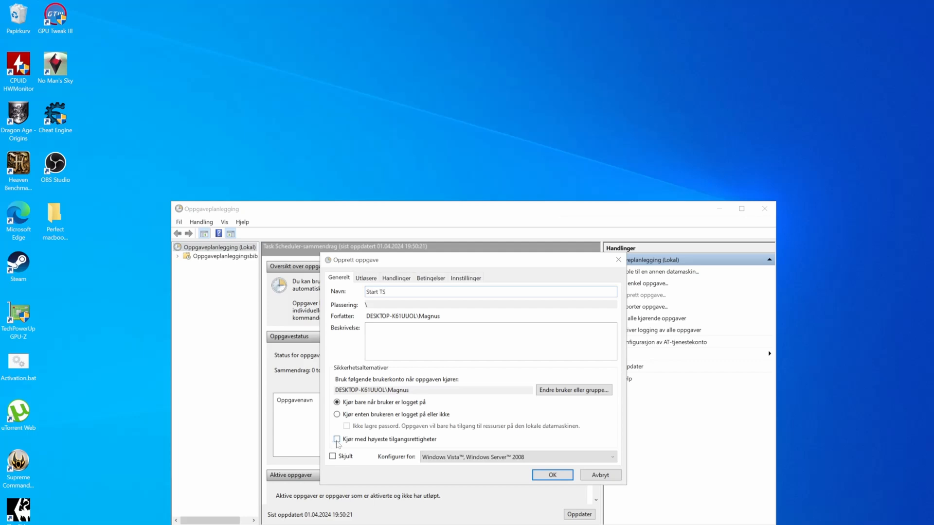
{"action": "left_click", "coordinate": [337, 438]}
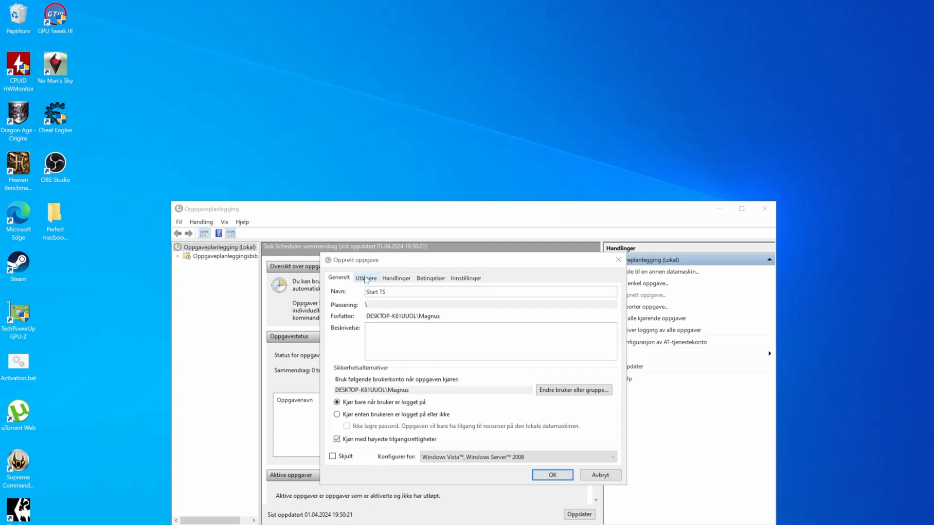
Add an 'At log on' trigger to the Start TS task
{"action": "left_click", "coordinate": [365, 278]}
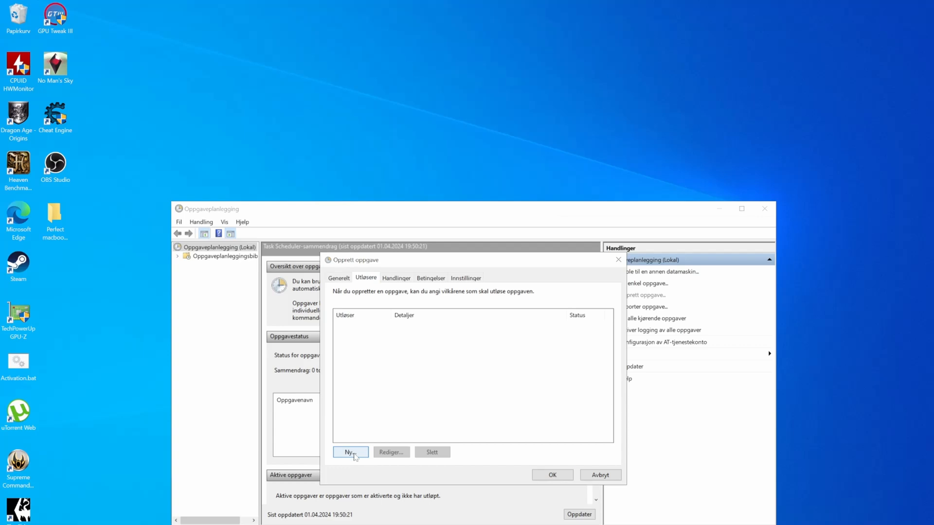
{"action": "left_click", "coordinate": [350, 452]}
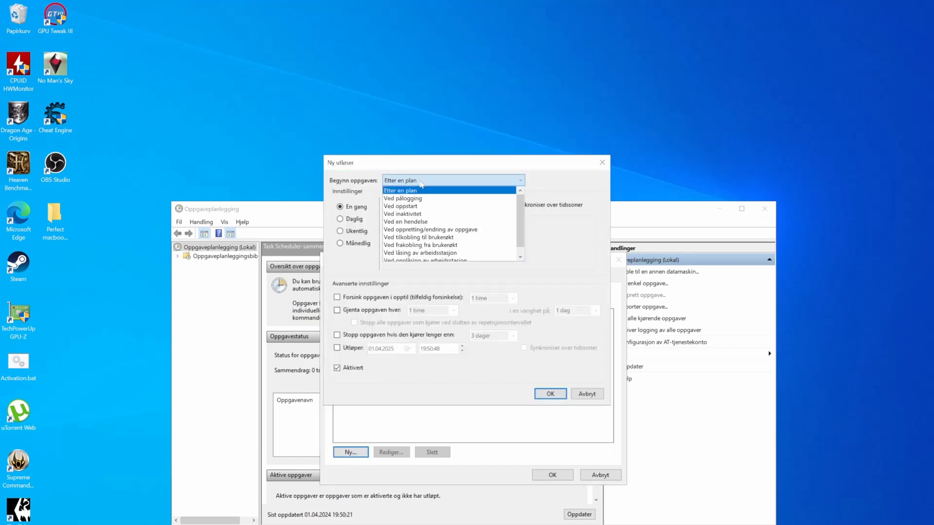
{"action": "mouse_move", "coordinate": [403, 198]}
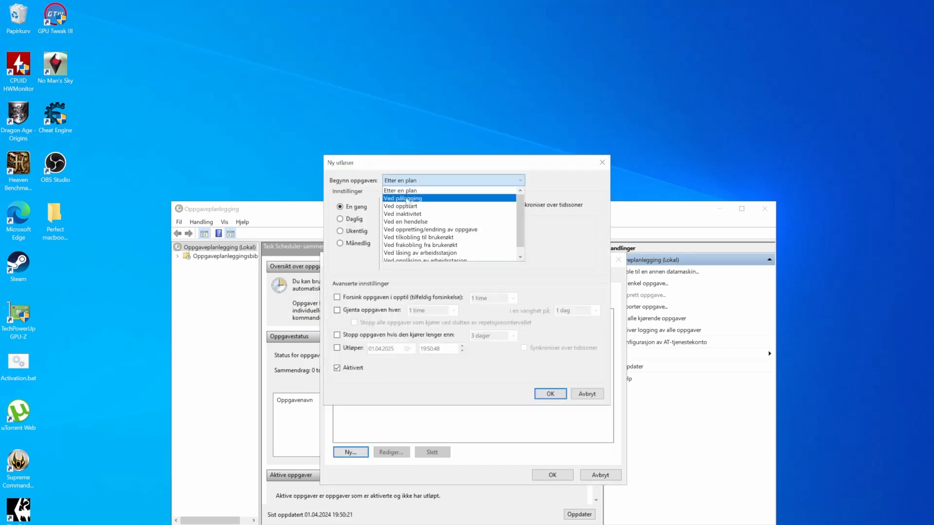
{"action": "left_click", "coordinate": [403, 198]}
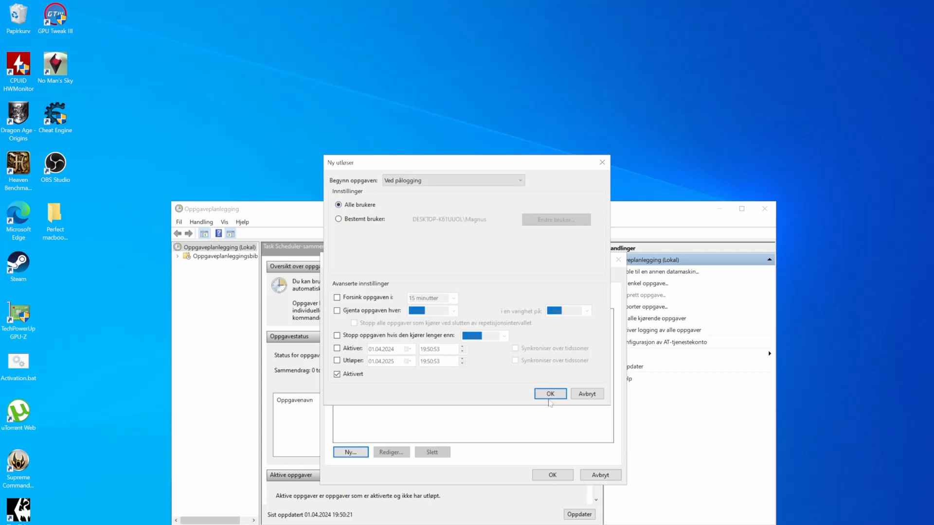
{"action": "left_click", "coordinate": [550, 393]}
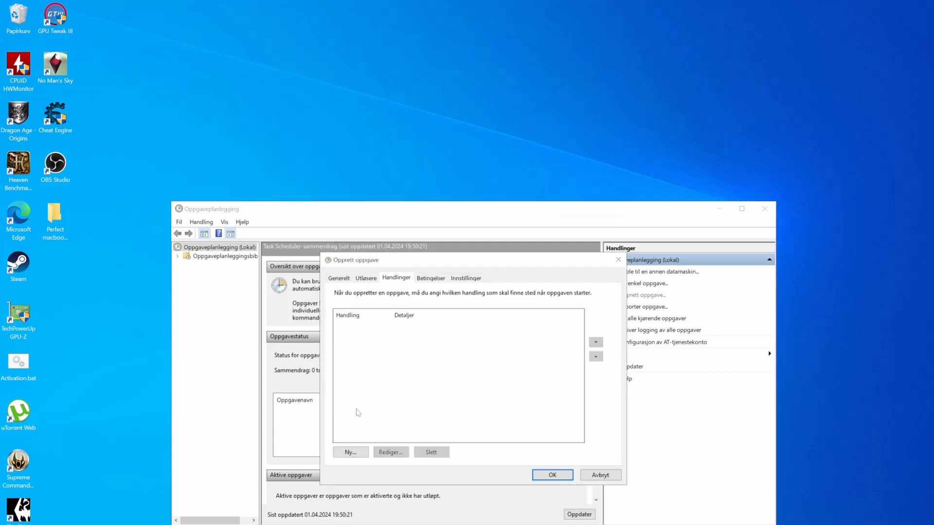
Add a start-a-program action running ThrottleStop.exe from Downloads\ThrottleStop_9.6
{"action": "left_click", "coordinate": [350, 452]}
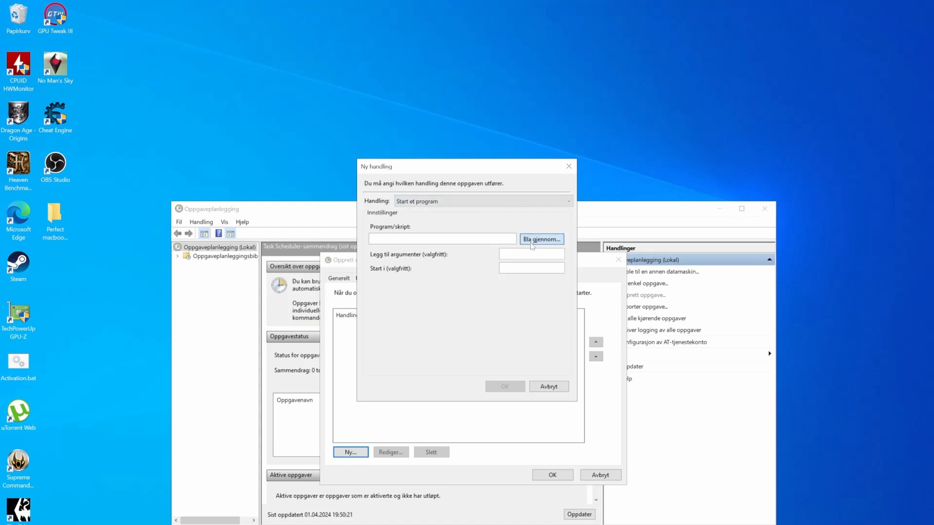
{"action": "left_click", "coordinate": [541, 238]}
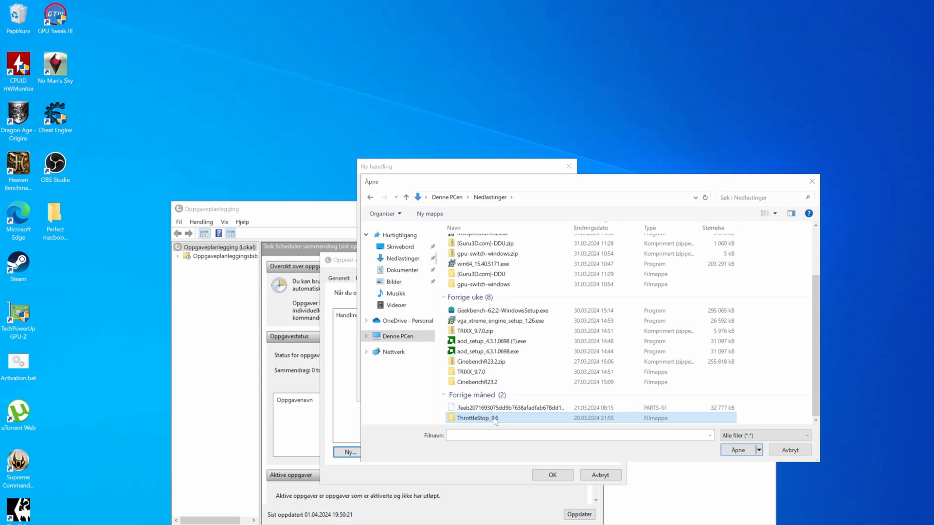
{"action": "double_click", "coordinate": [476, 417]}
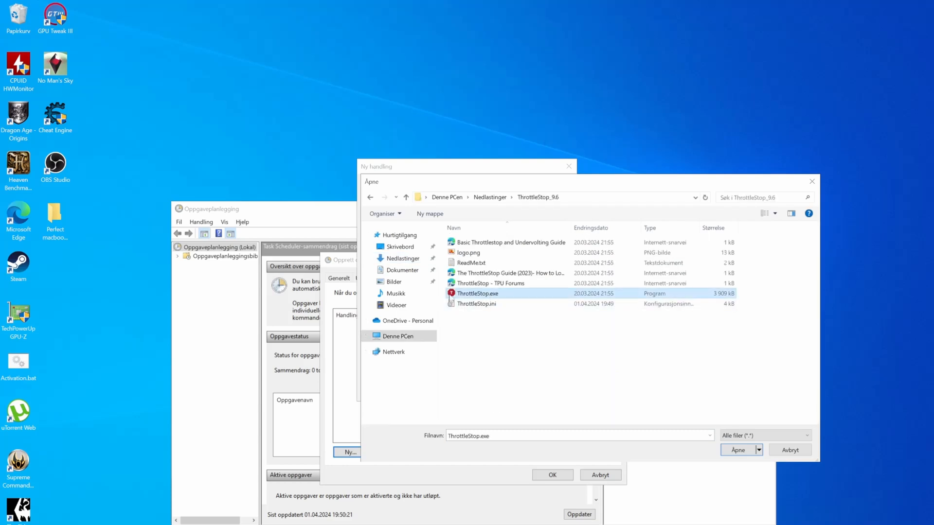
{"action": "left_click", "coordinate": [738, 449]}
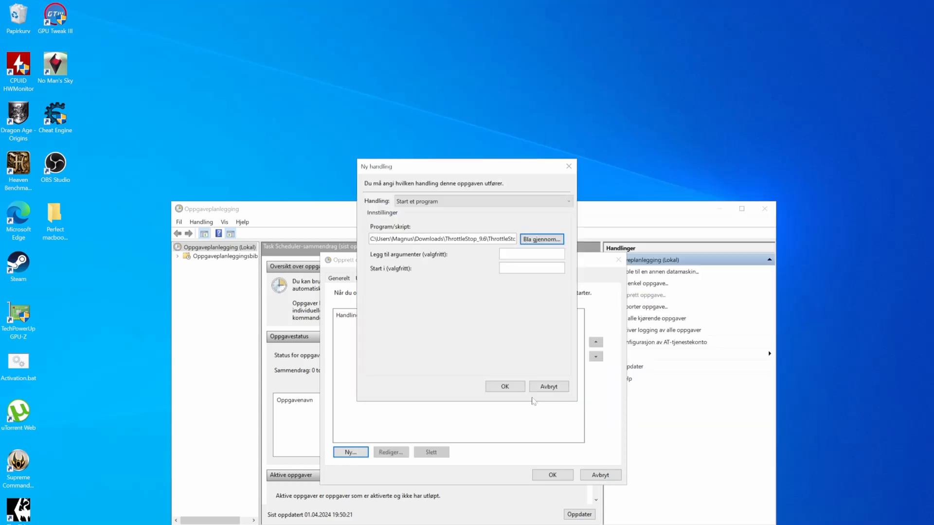
{"action": "left_click", "coordinate": [504, 386]}
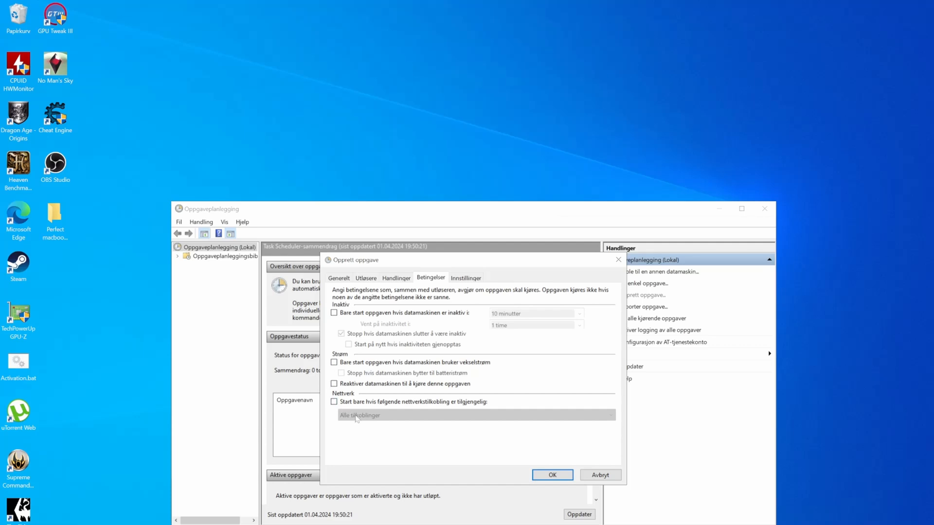
Show the Conditions tab of the Start TS task
{"action": "left_click", "coordinate": [466, 278]}
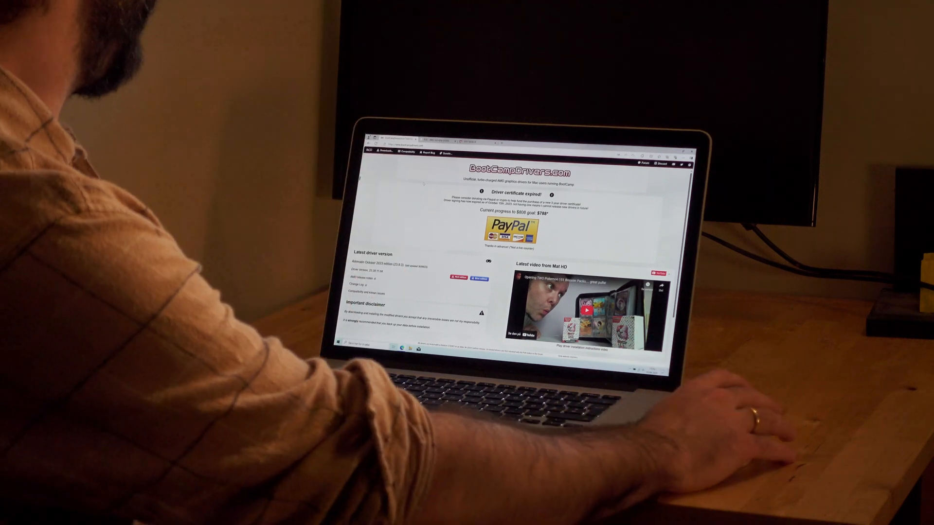
Browse BootCampDrivers.com to view the latest AMD graphics driver version
{"action": "left_click", "coordinate": [405, 153]}
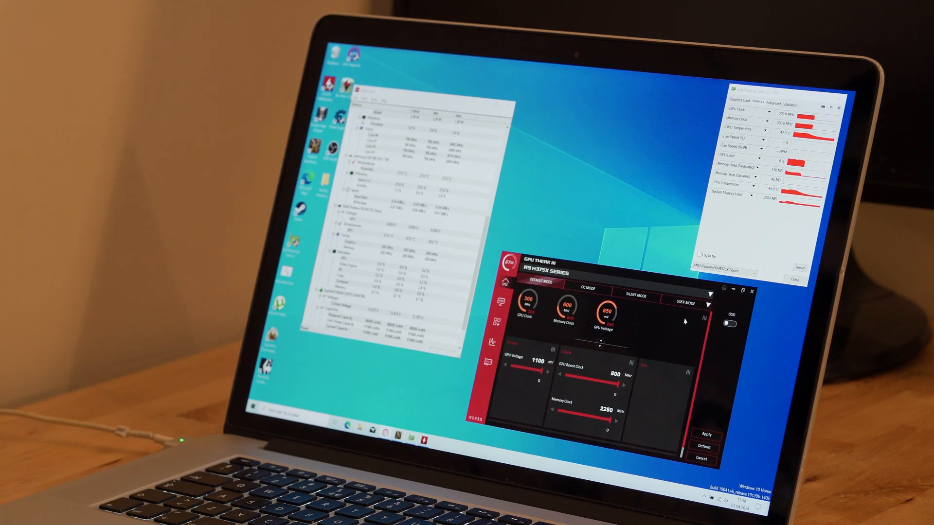
Show GPU Tweak III's voltage and clock sliders in User Mode
{"action": "left_click", "coordinate": [687, 305]}
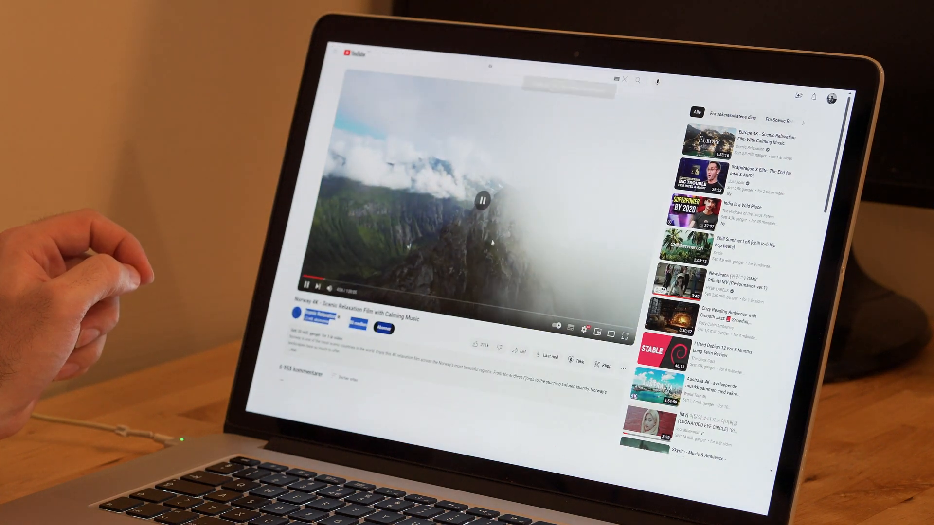
Play the 'Norway 4K - Scenic Relaxation Film' video on YouTube
{"action": "left_click", "coordinate": [623, 333]}
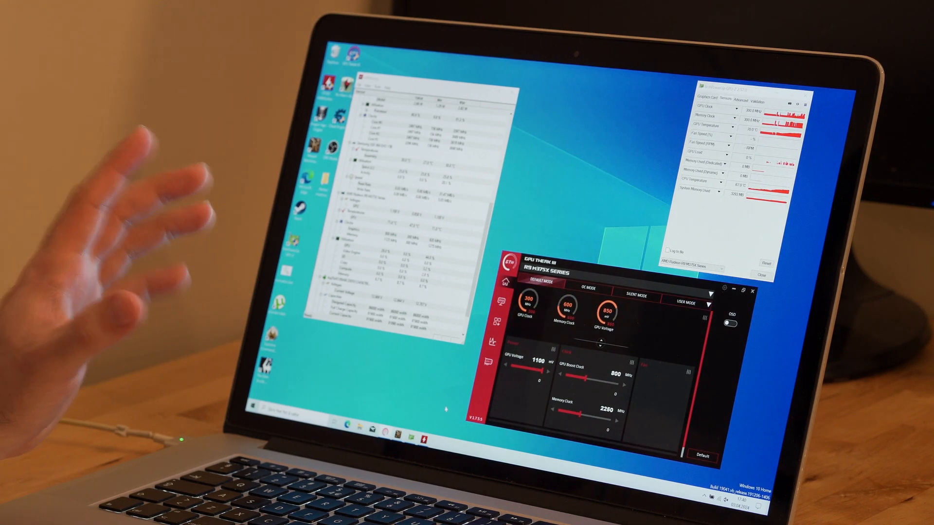
Load the User Mode profile: 980 mV voltage, 820 MHz boost clock, 2550 MHz memory clock
{"action": "left_click", "coordinate": [688, 288]}
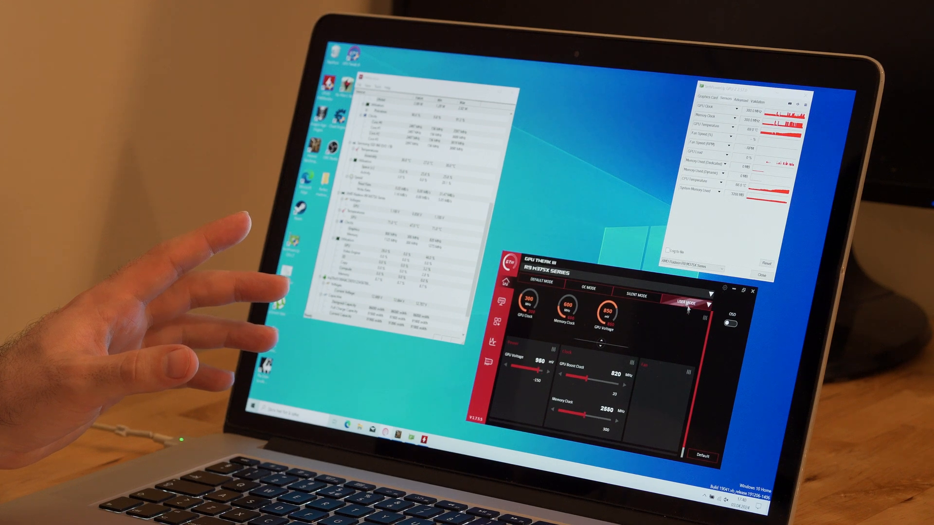